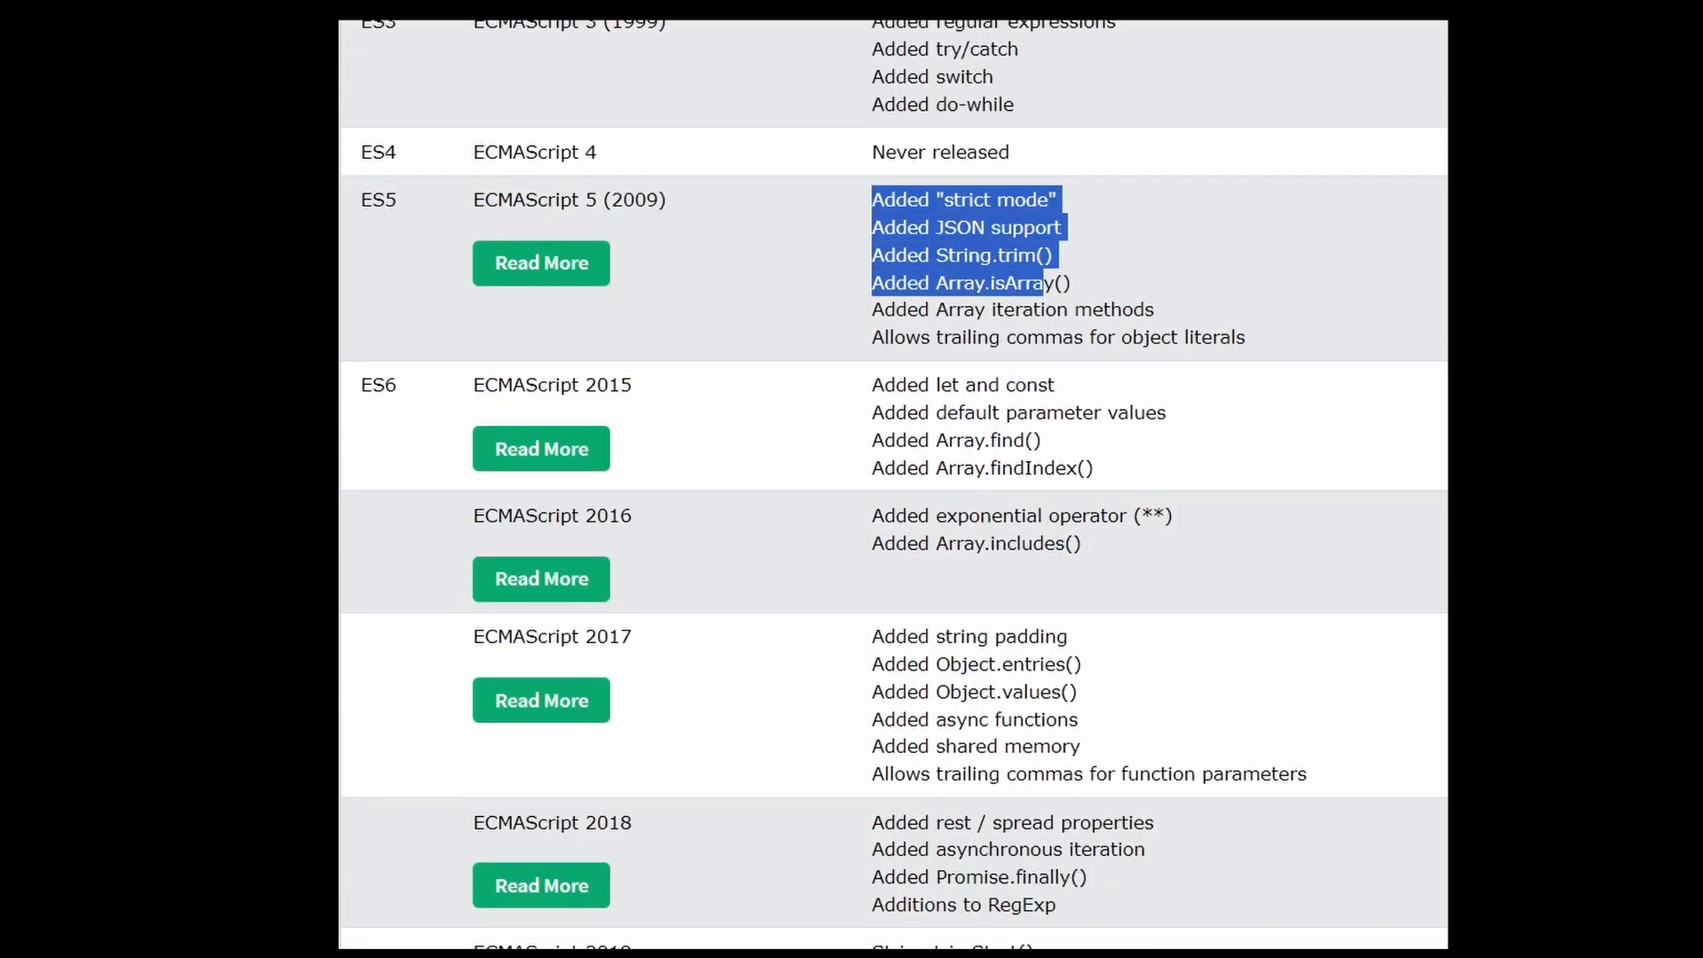
Step: Review MDN's compatibility table, complete the template-literal greeting in Babel's REPL, and go to the Docs
scroll(down, 3)
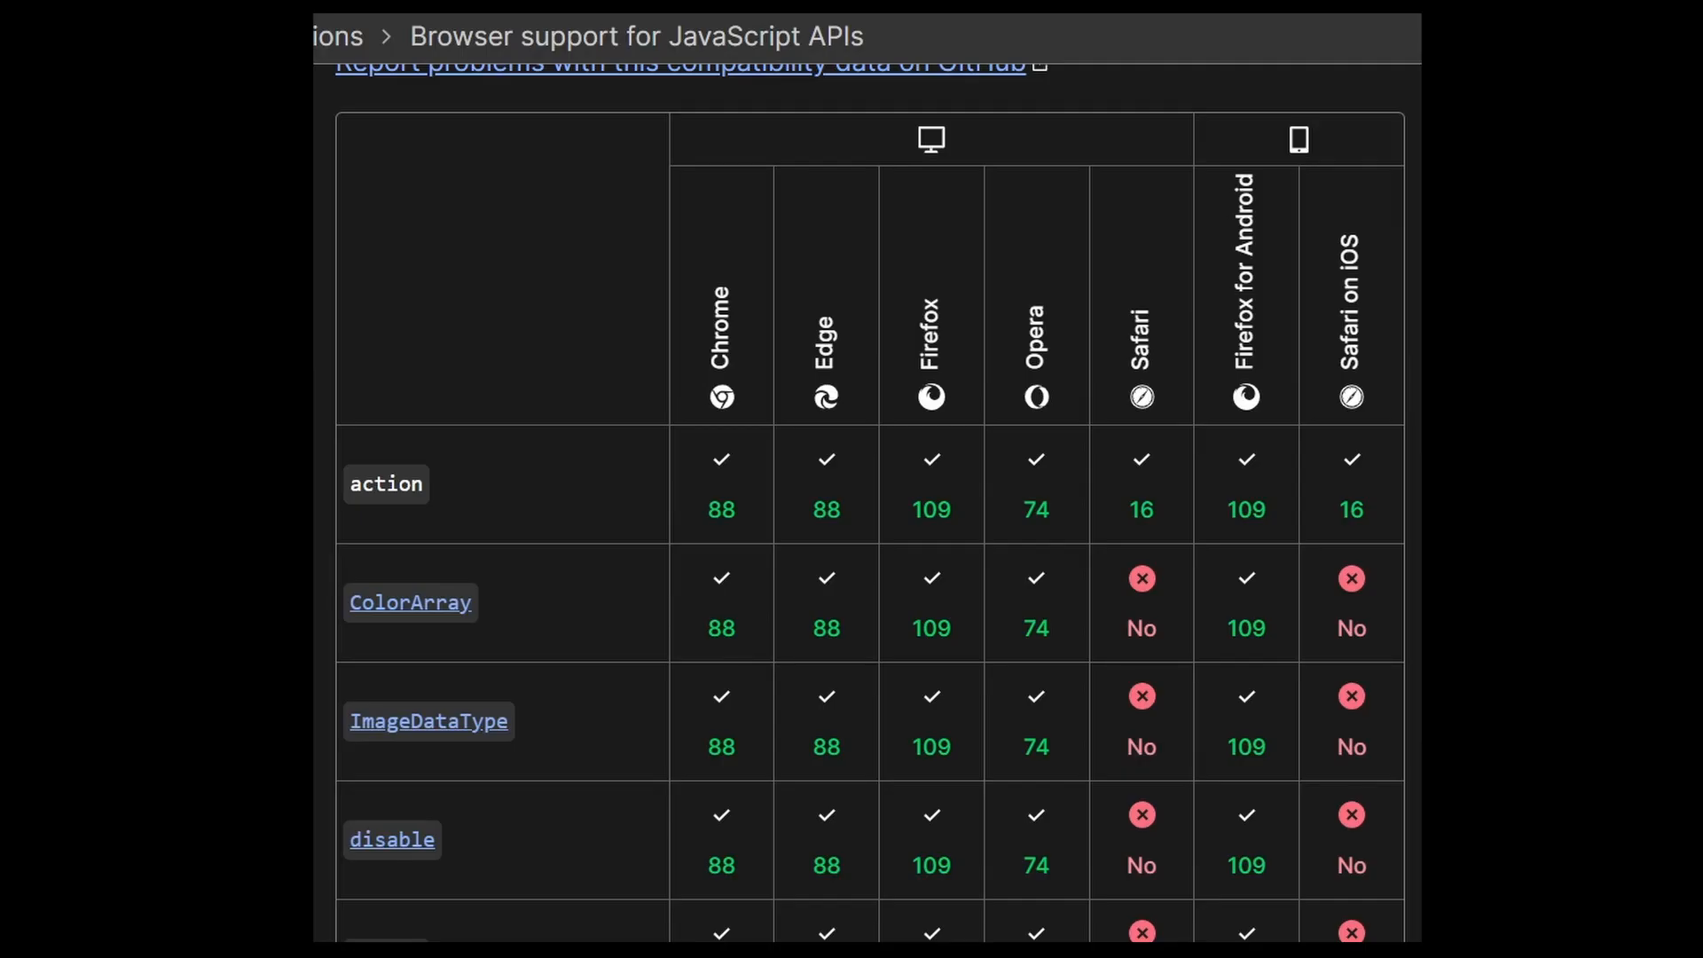
scroll(down, 3)
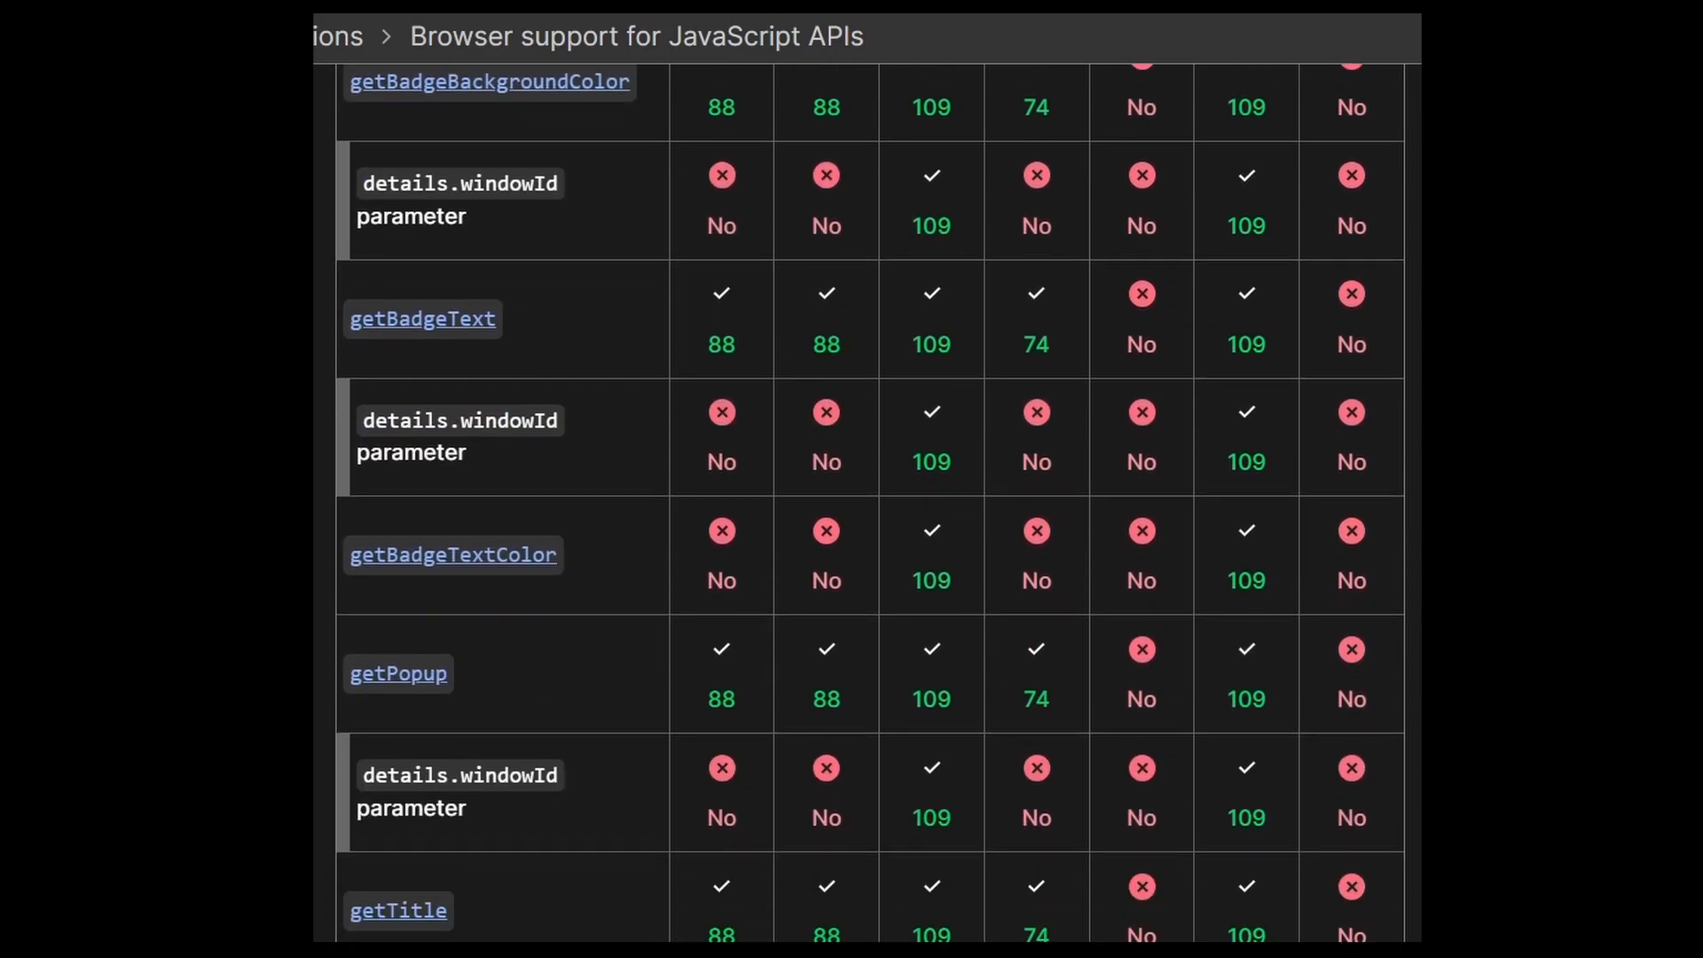
scroll(down, 3)
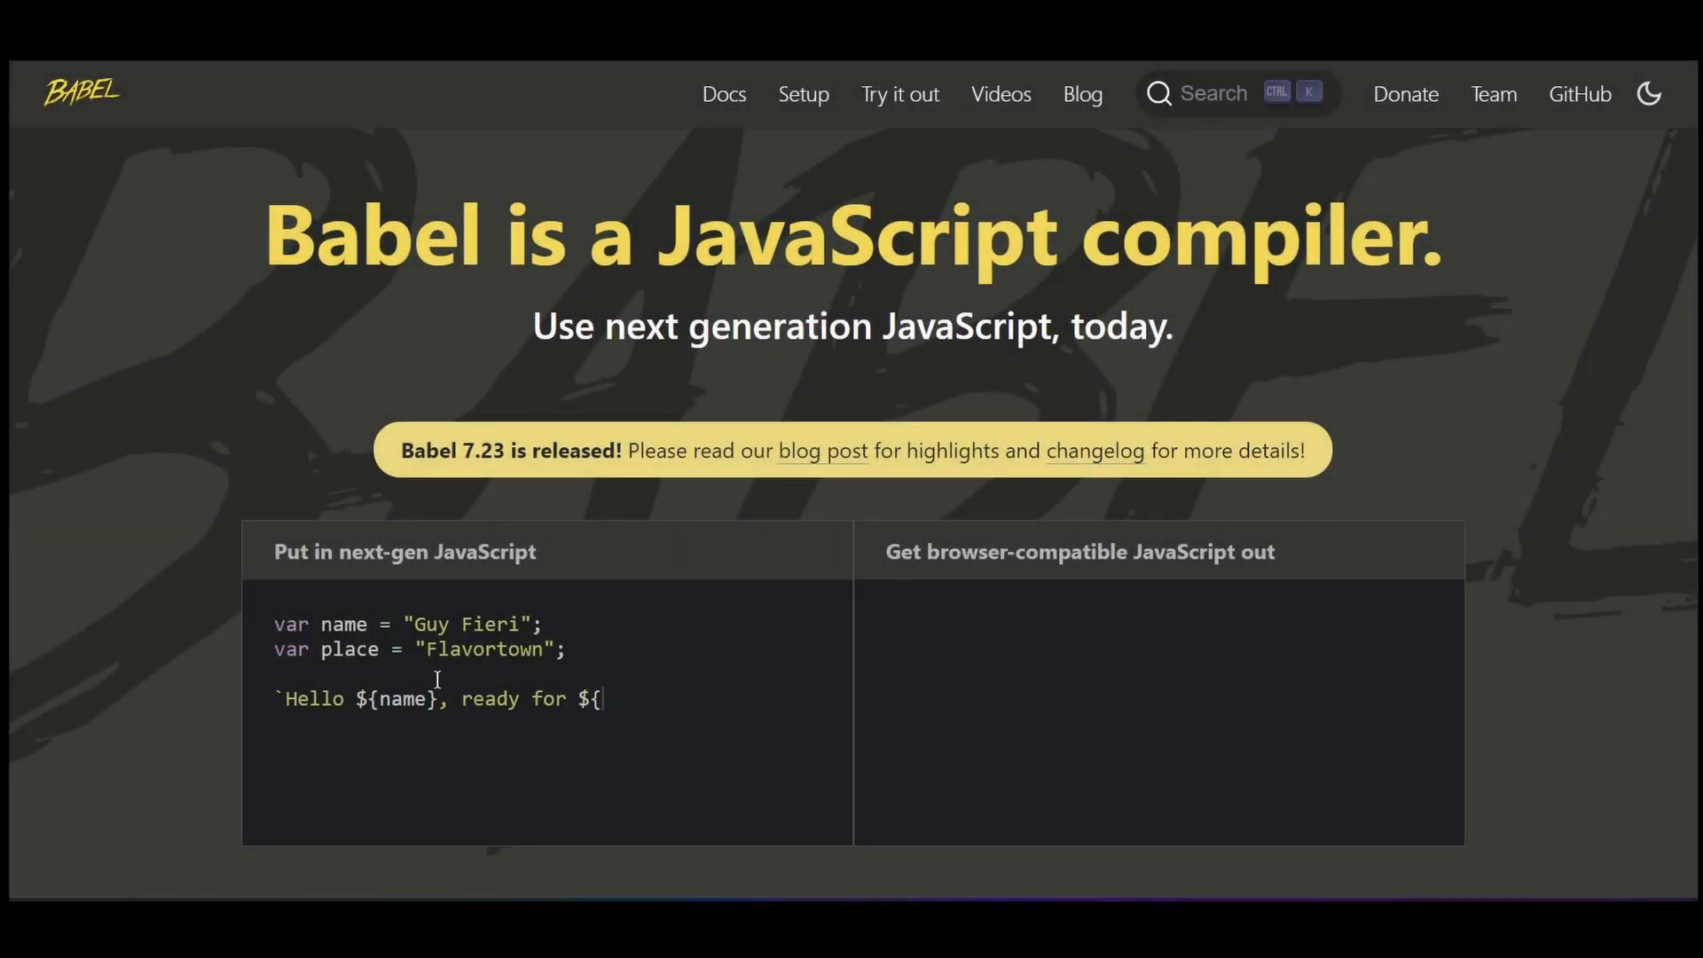
text(place}?`;)
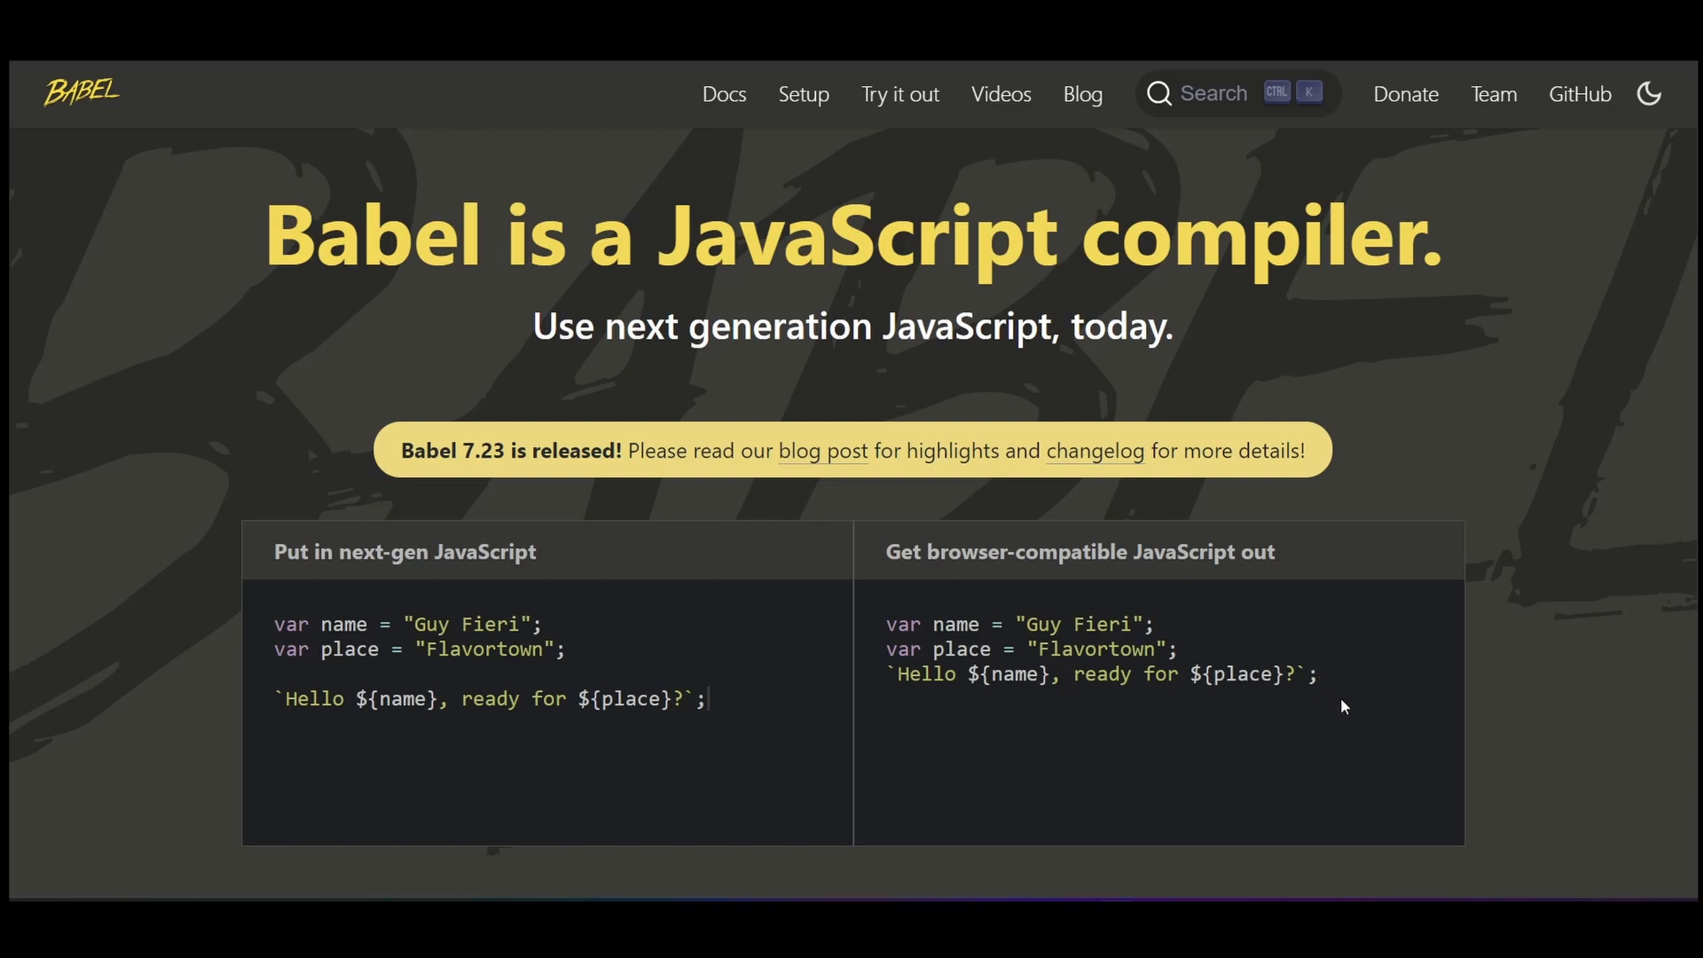
click(724, 94)
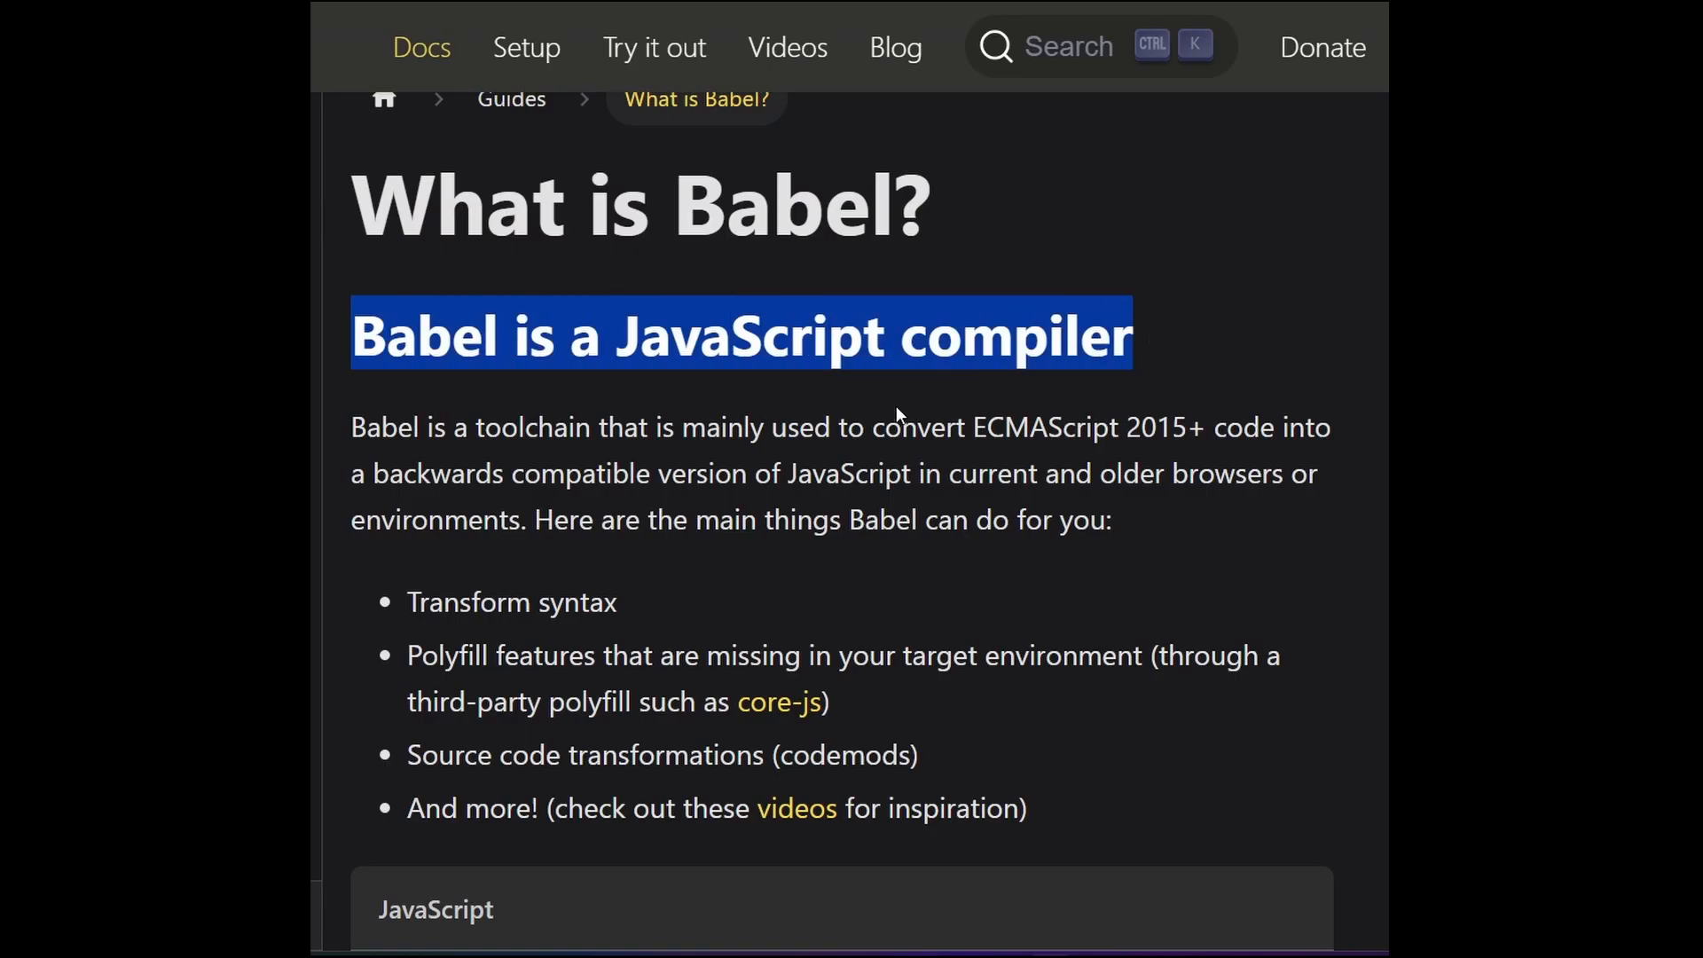
Step: Scroll through What is Babel? toward the arrow-function example and configuration guide
scroll(down, 3)
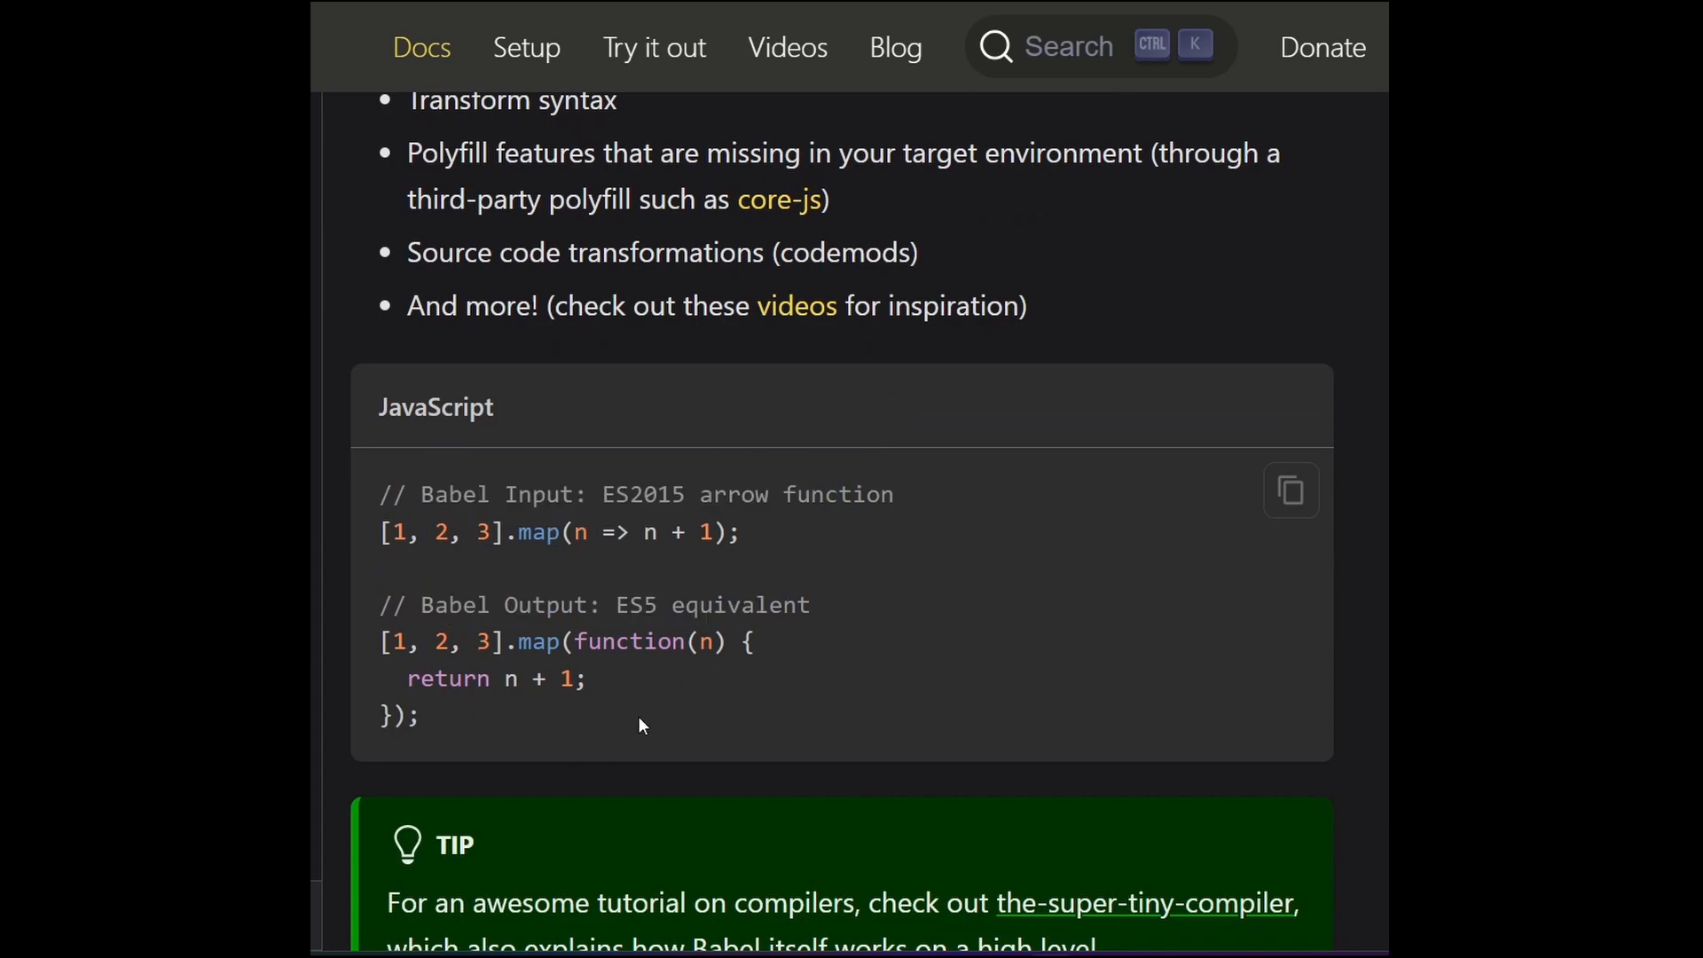
scroll(down, 3)
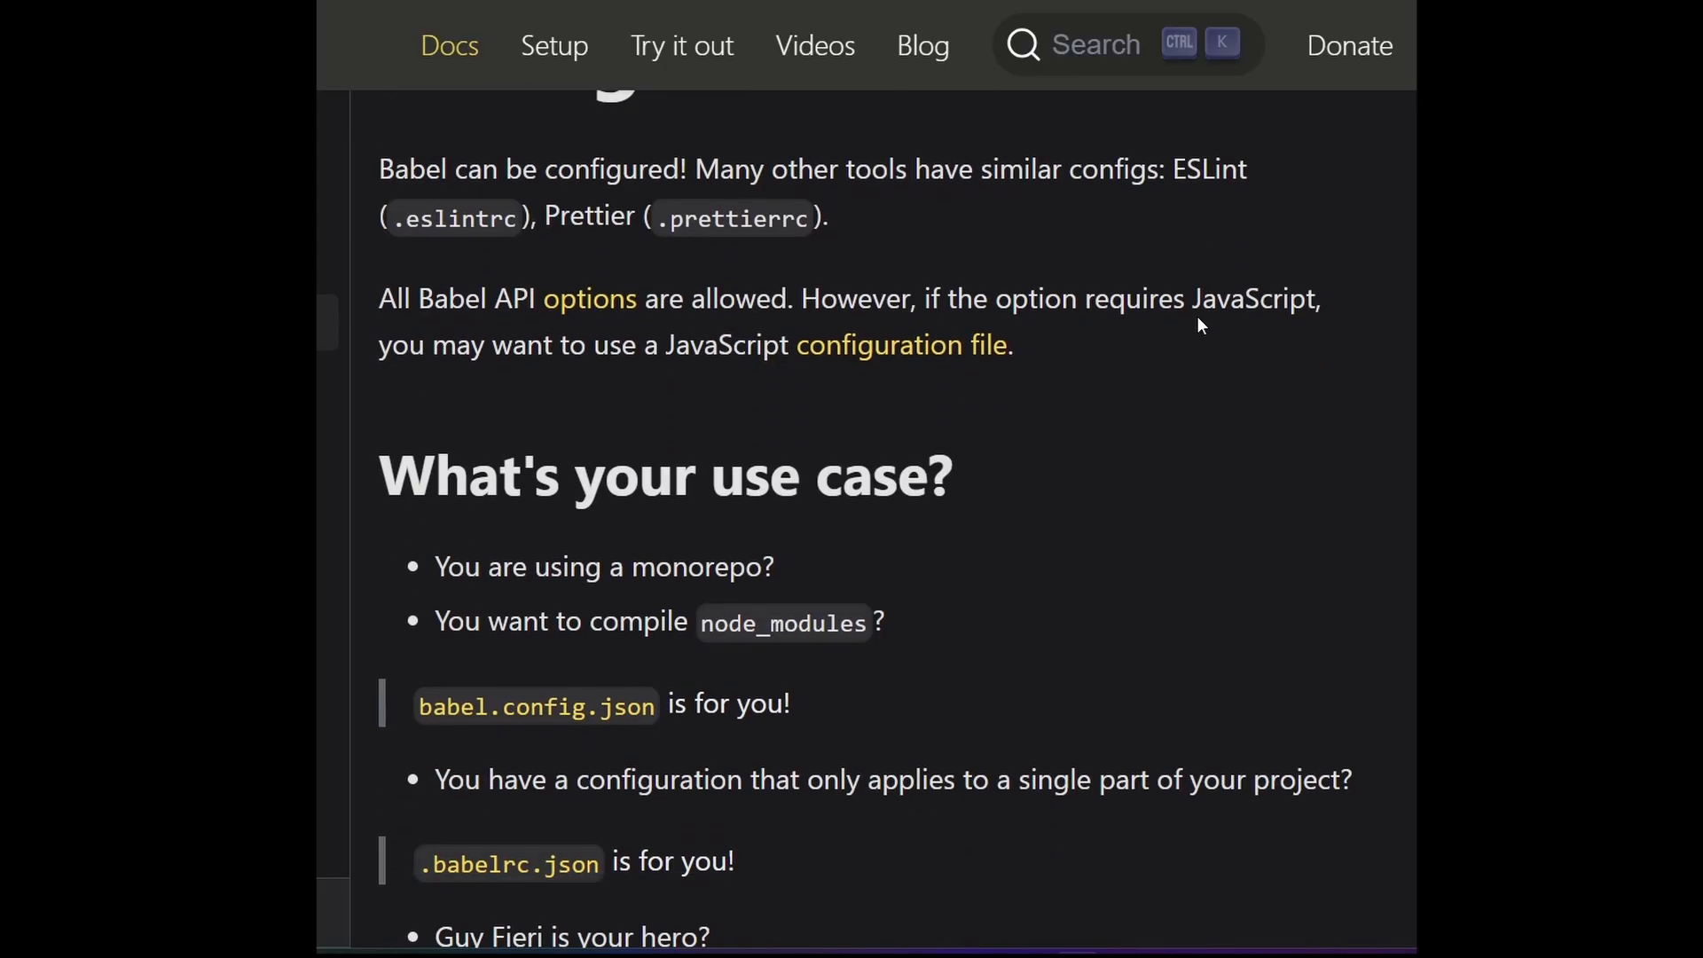
scroll(down, 3)
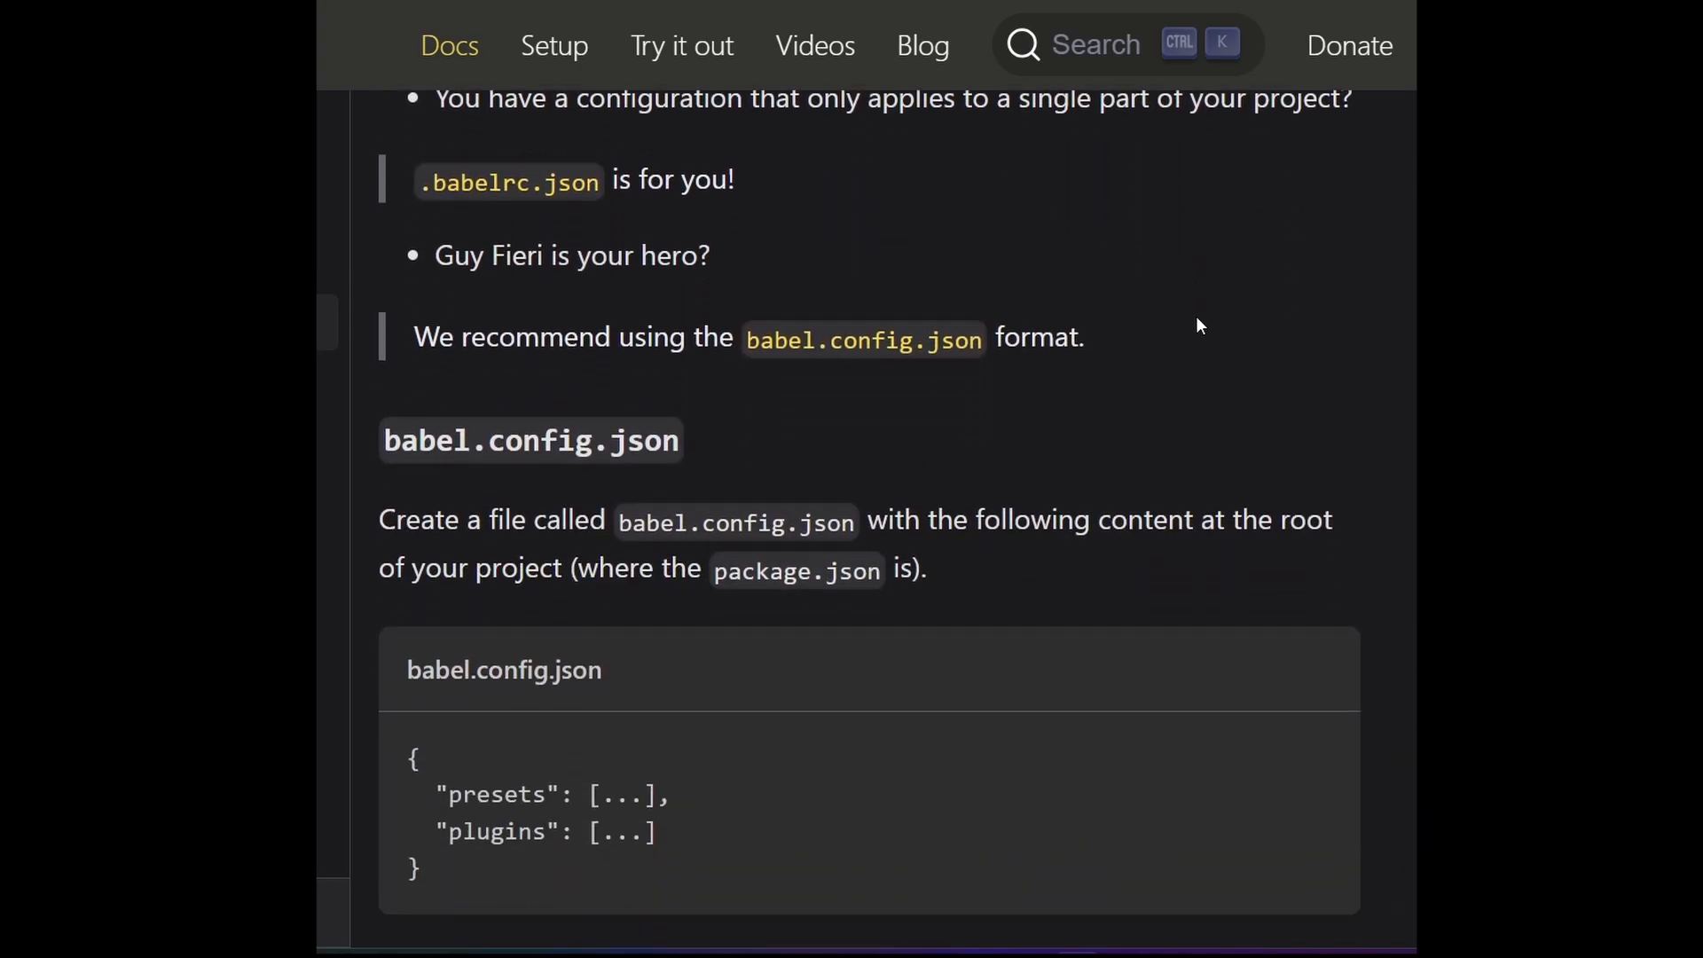
scroll(down, 3)
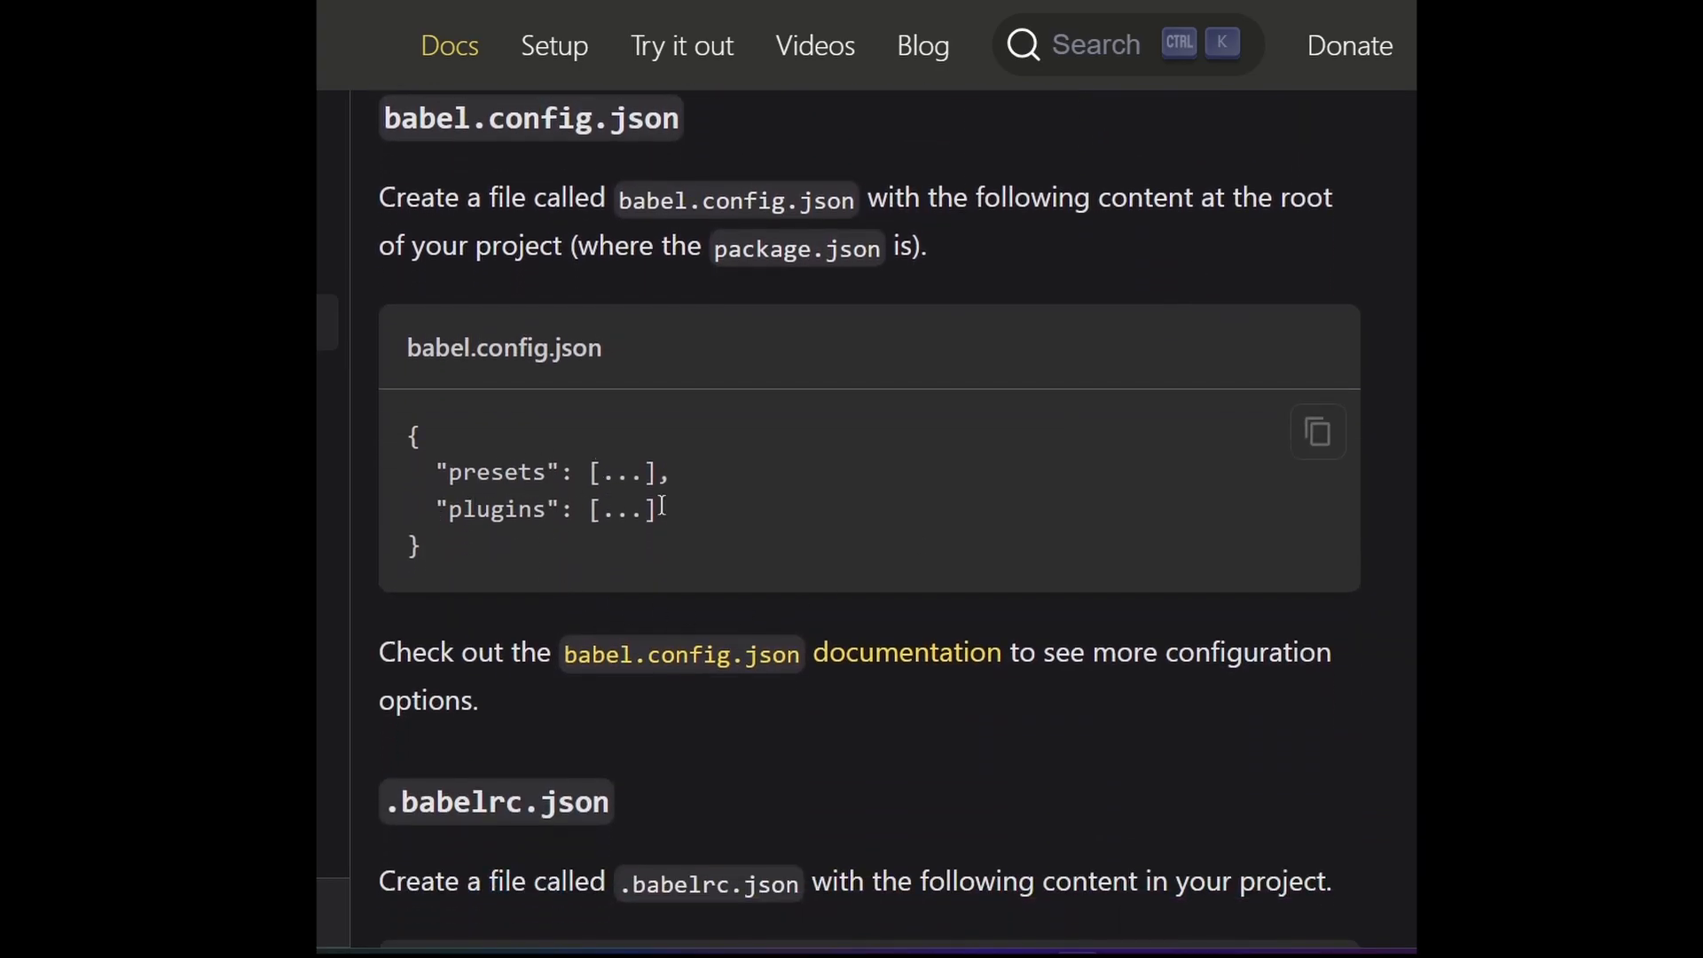
scroll(down, 3)
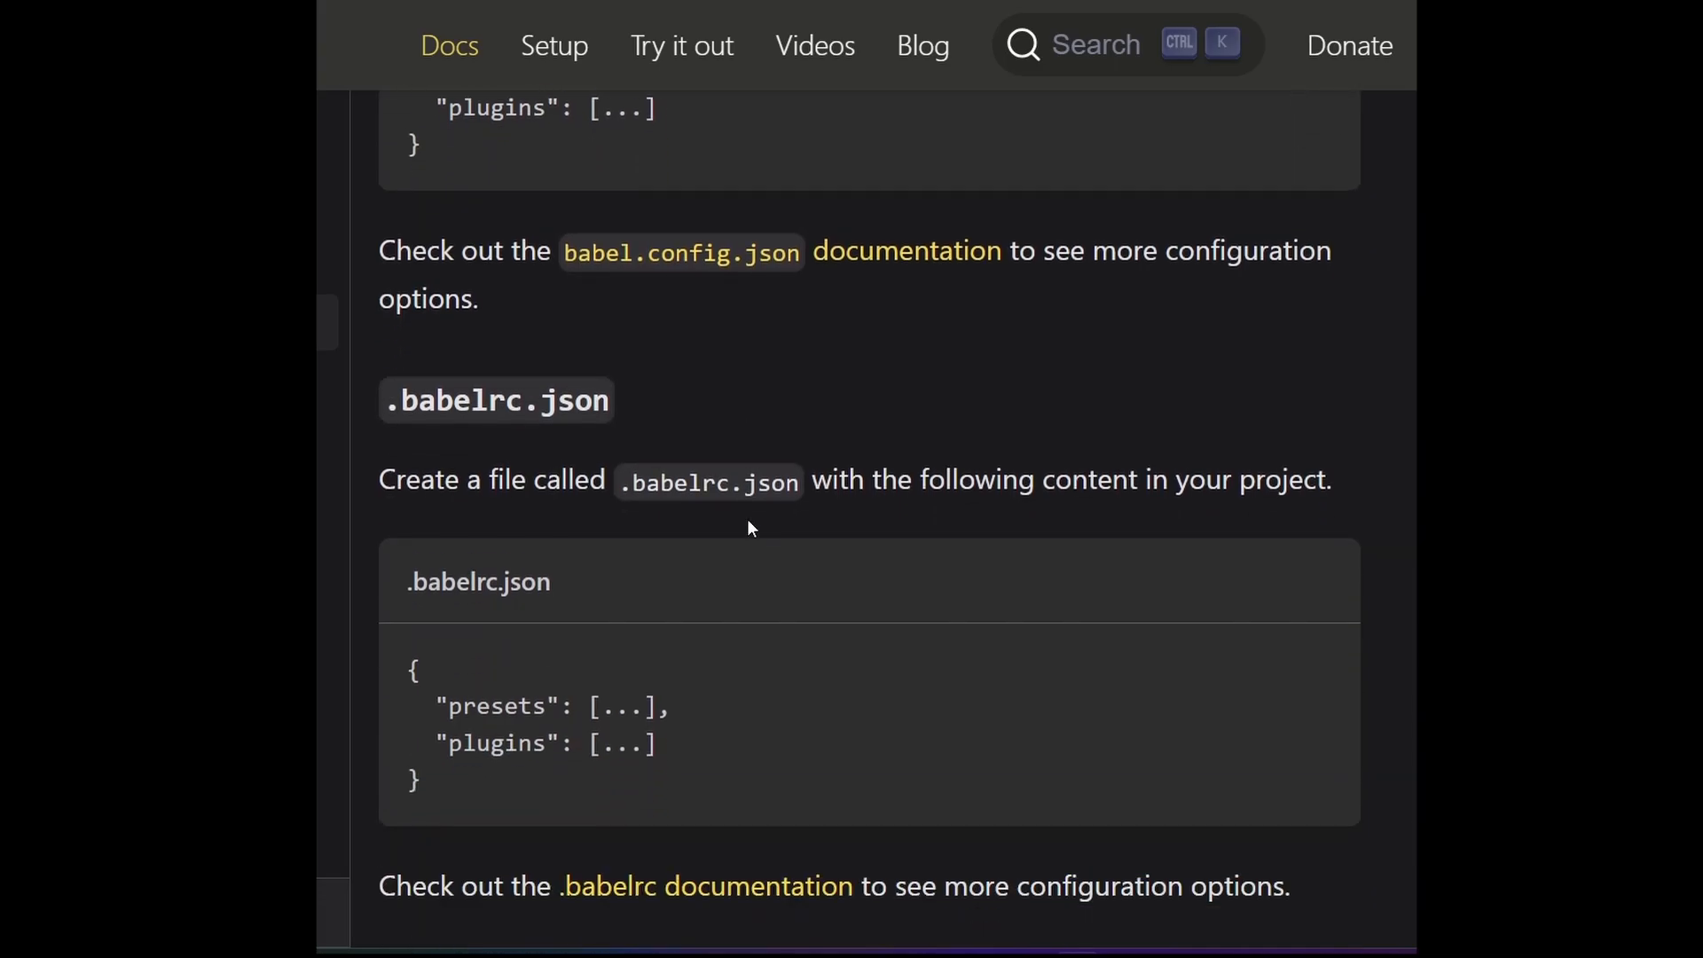
scroll(down, 3)
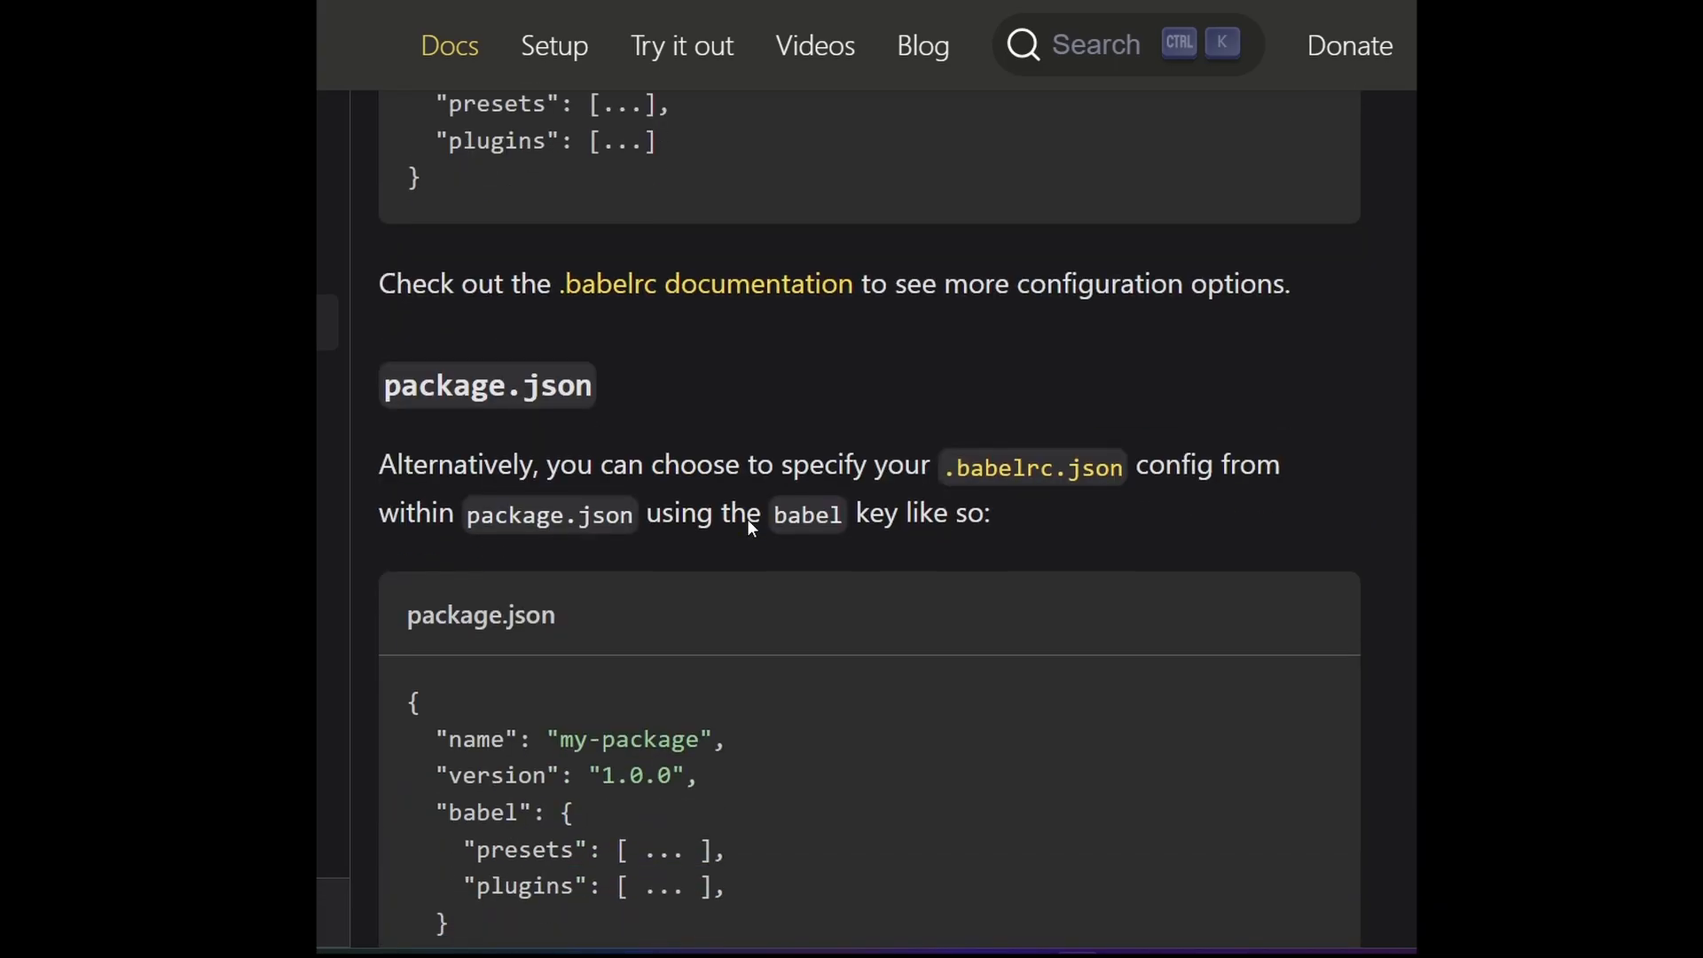
scroll(down, 3)
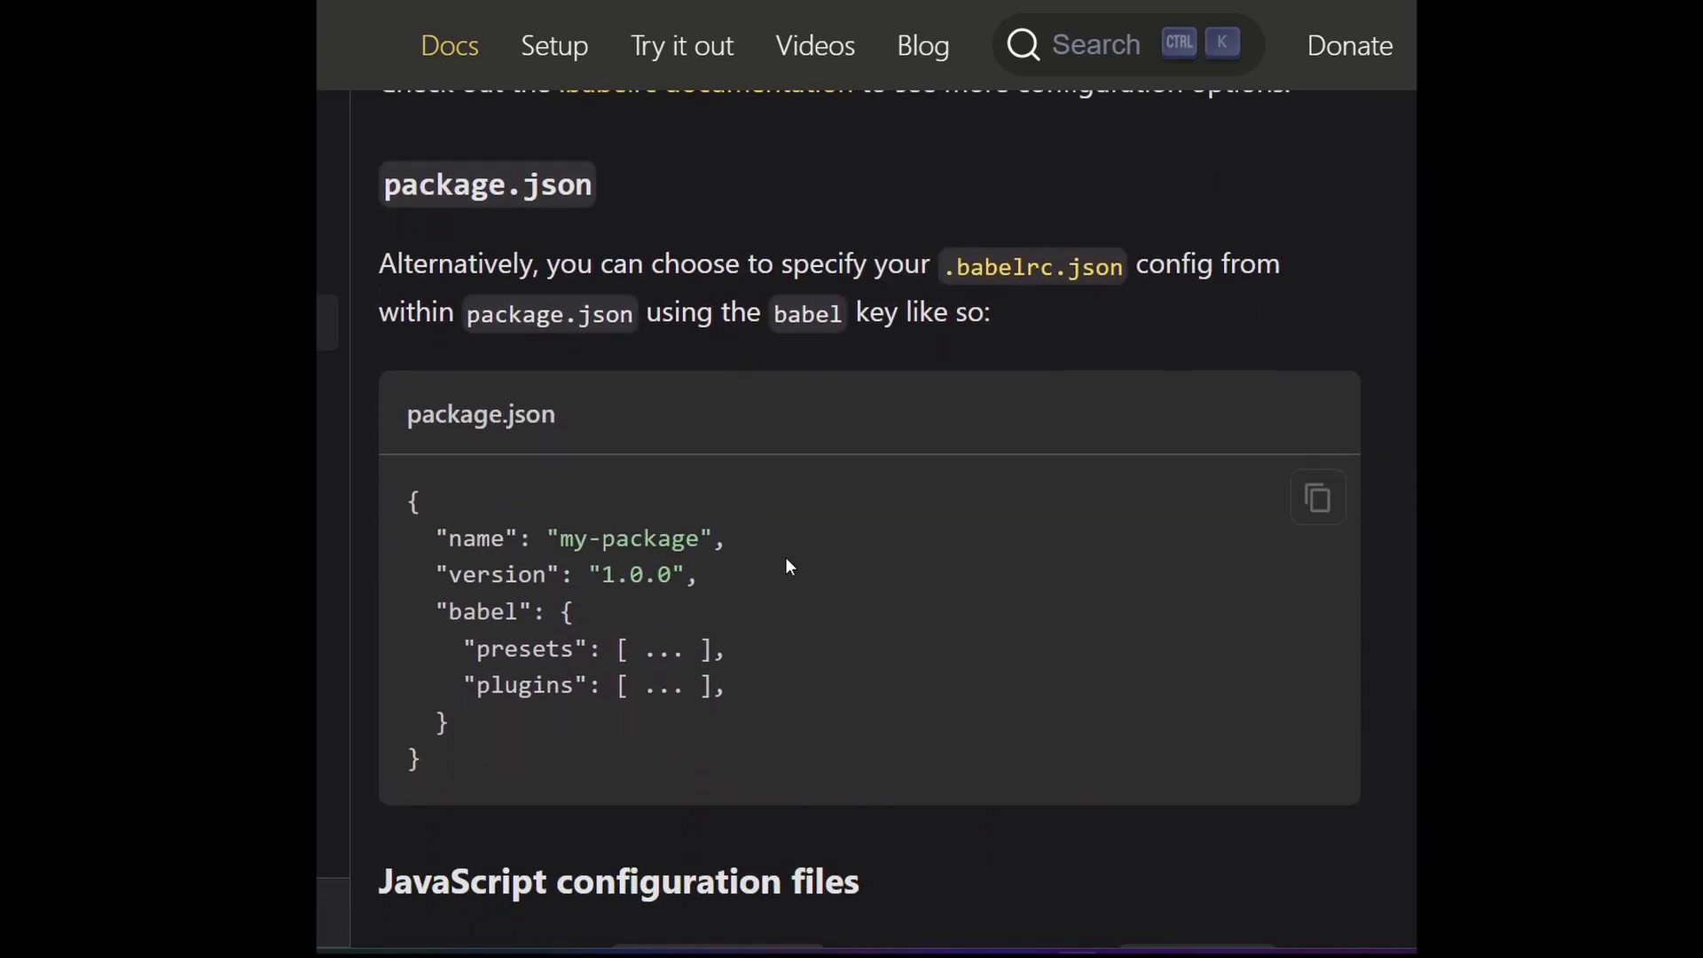
scroll(down, 3)
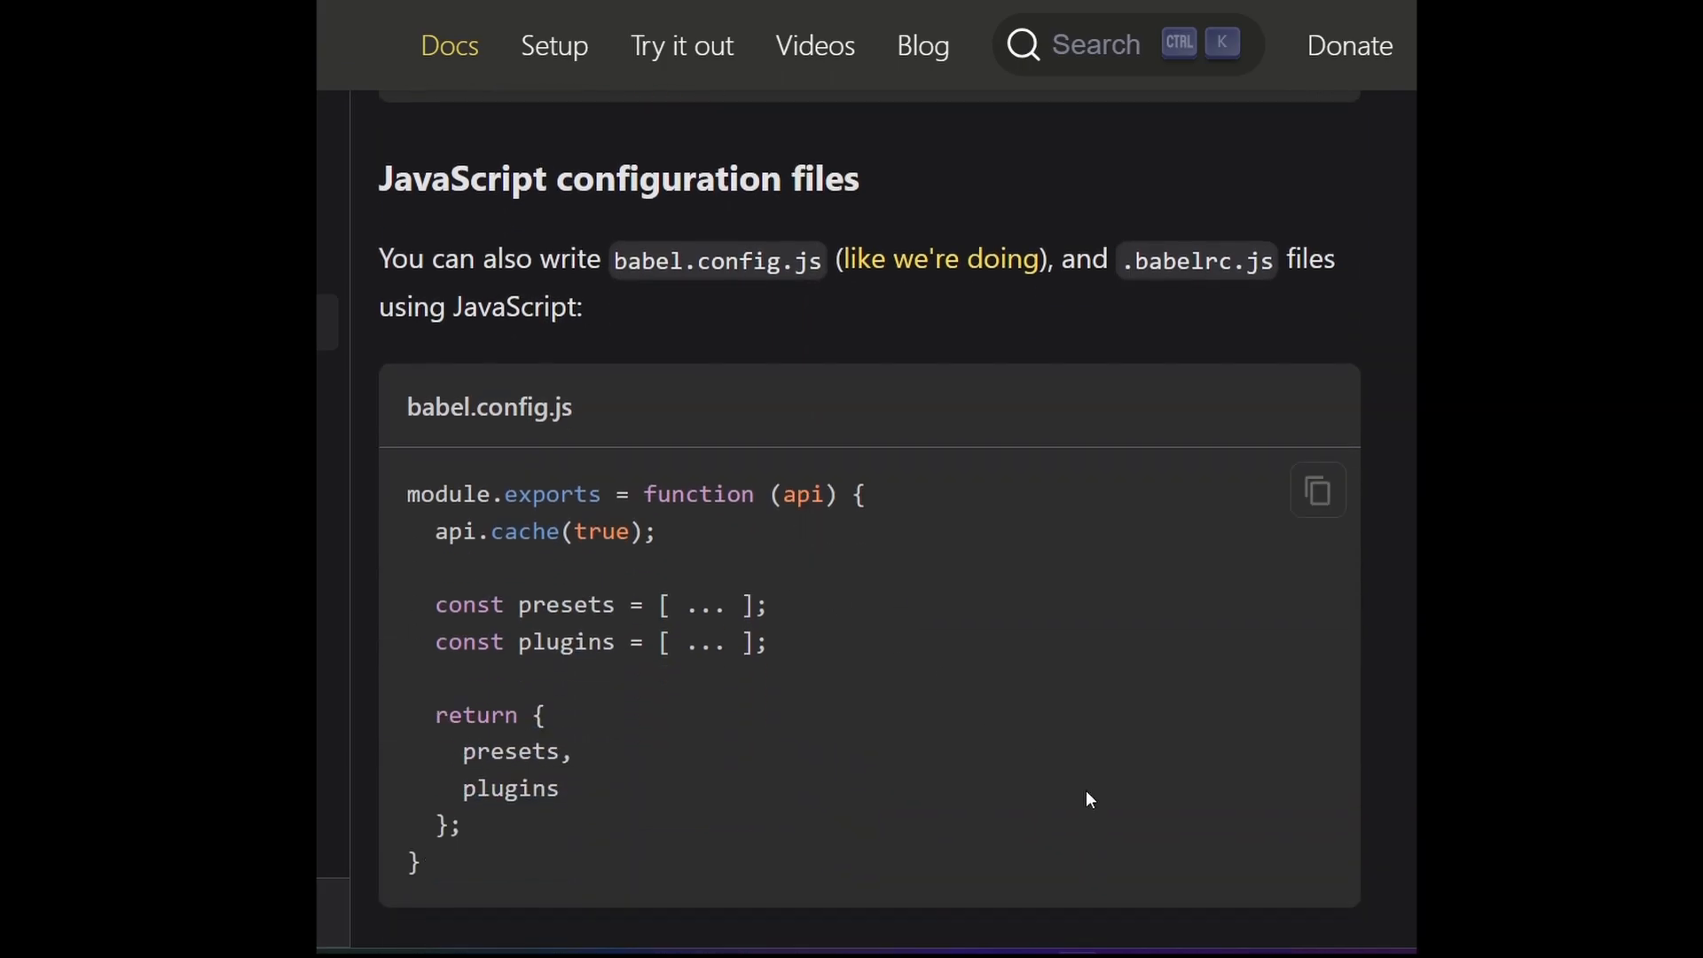